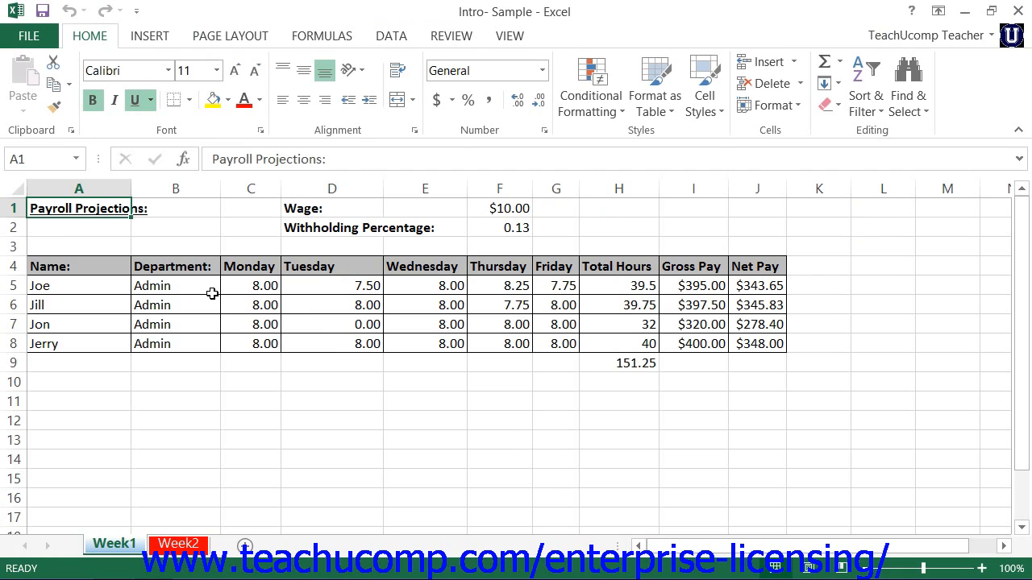
mouse_move(213, 309)
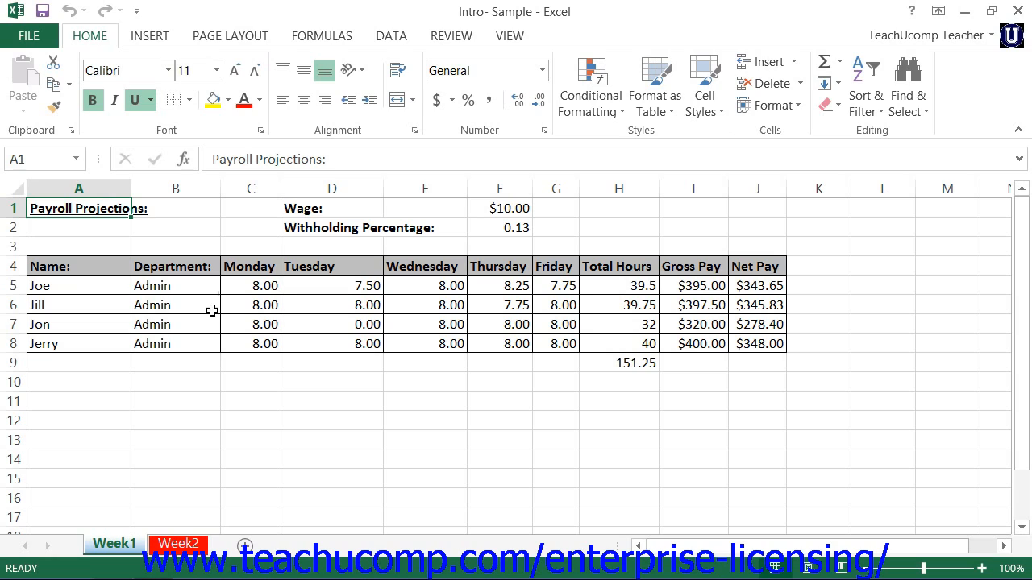
mouse_move(596, 24)
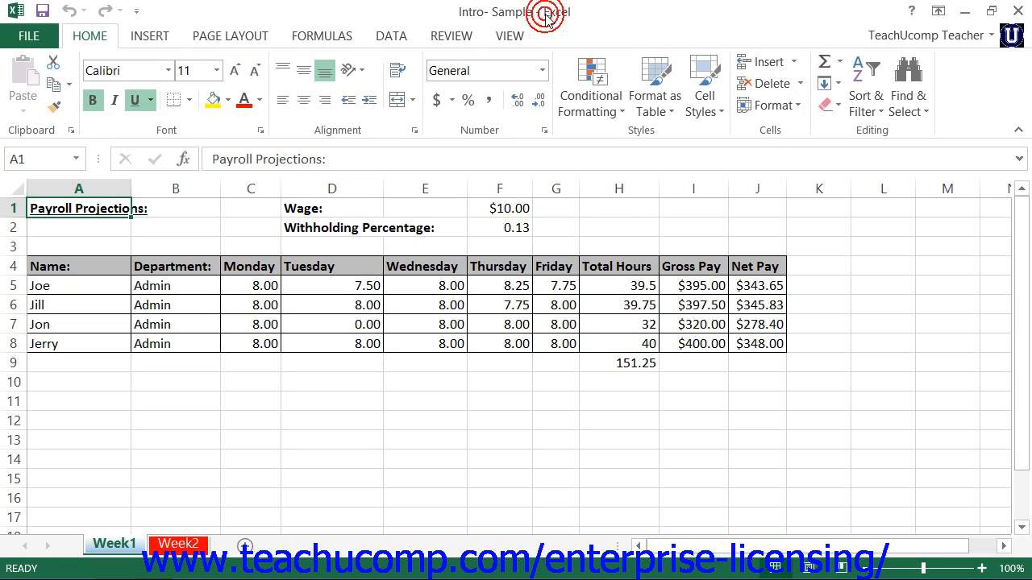
mouse_move(258, 281)
type("8.5")
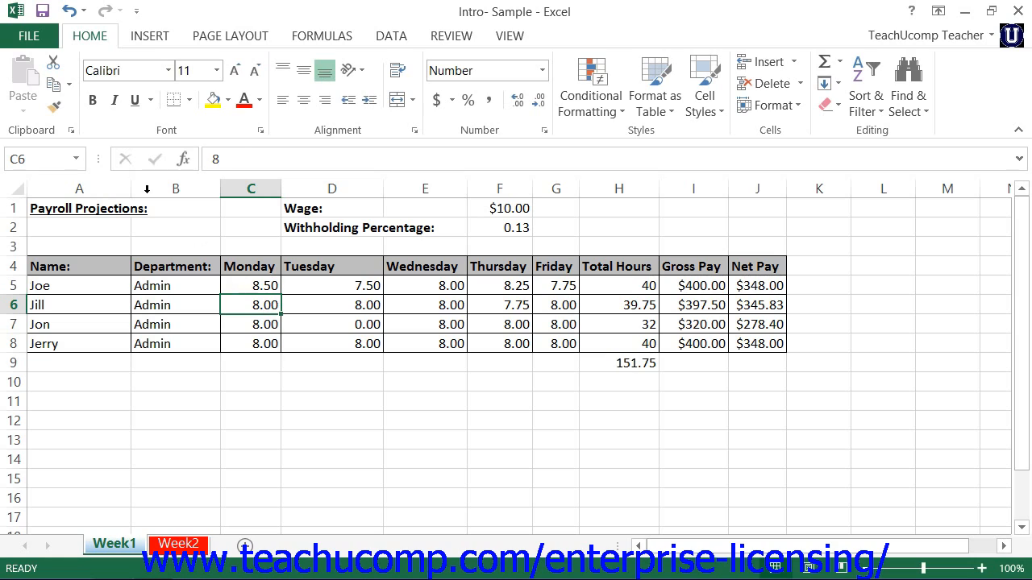
Change Joe's Monday hours in C5 to 8.50, recalculating total hours, gross and net pay.
left_click(79, 208)
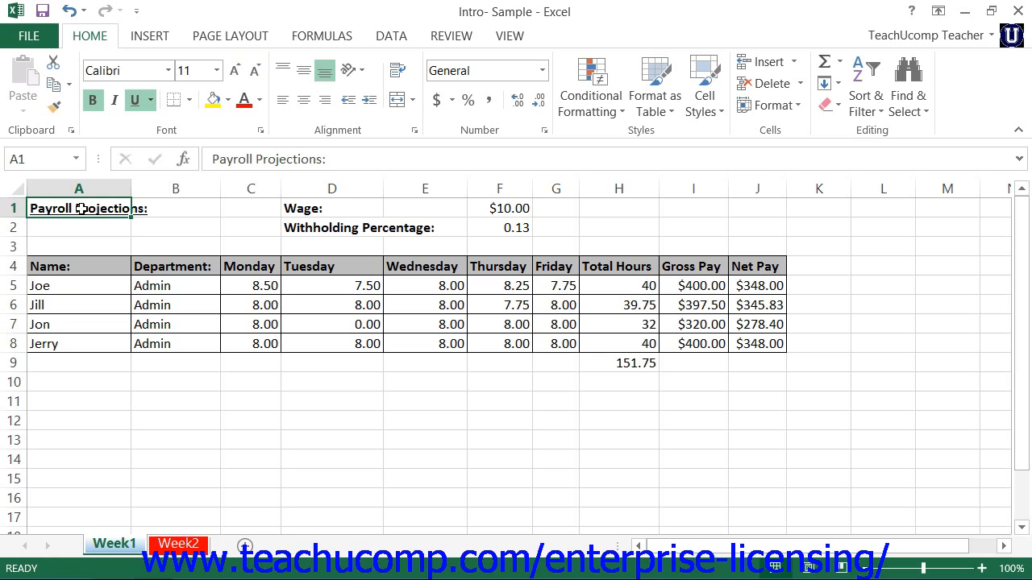
left_click(322, 36)
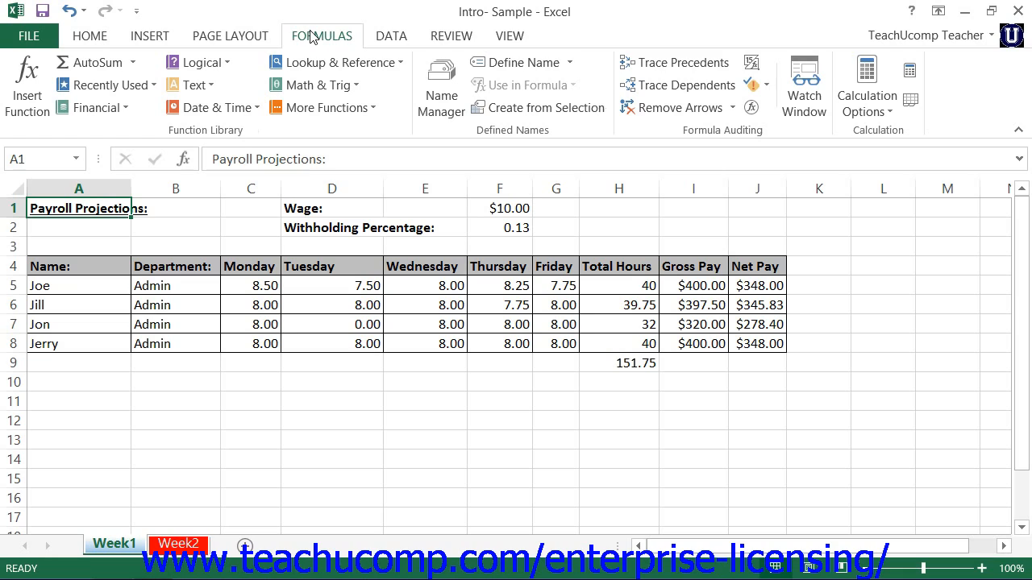
mouse_move(91, 63)
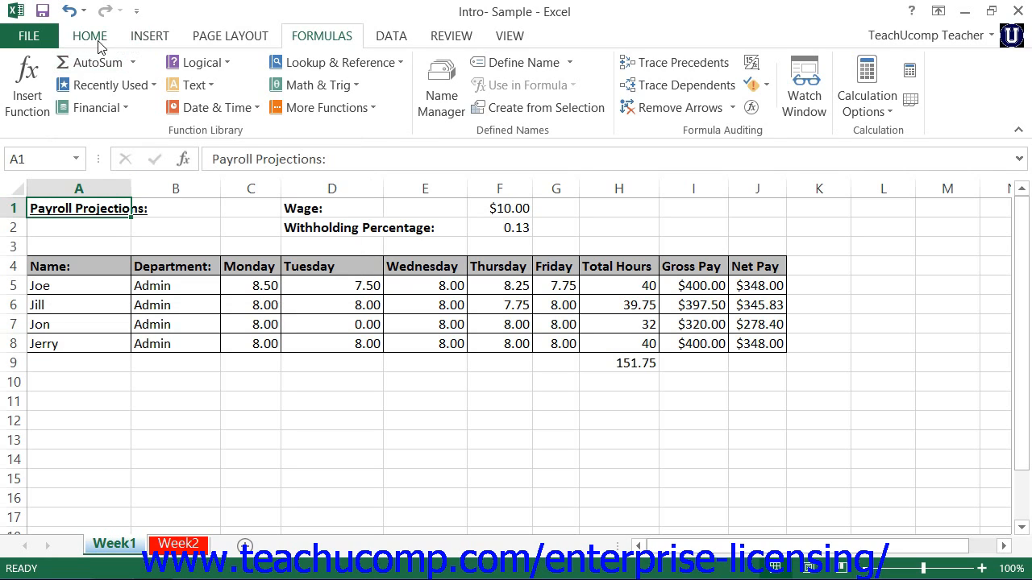
left_click(90, 36)
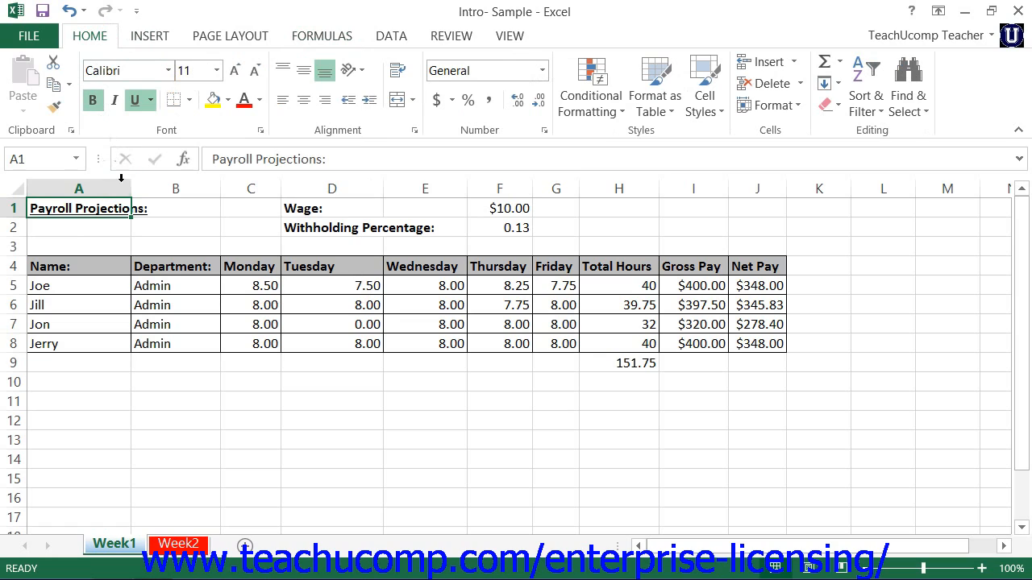
mouse_move(139, 258)
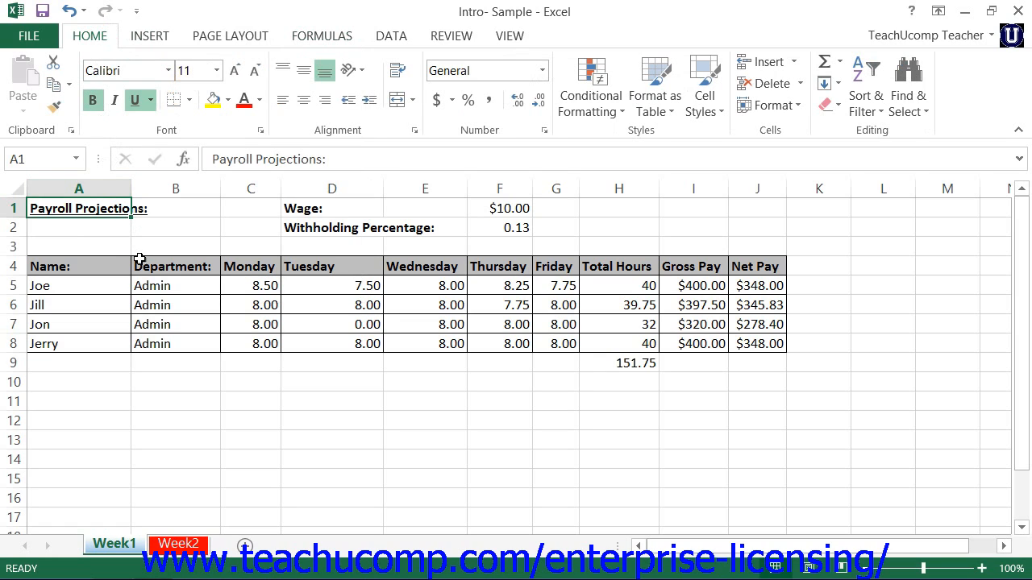